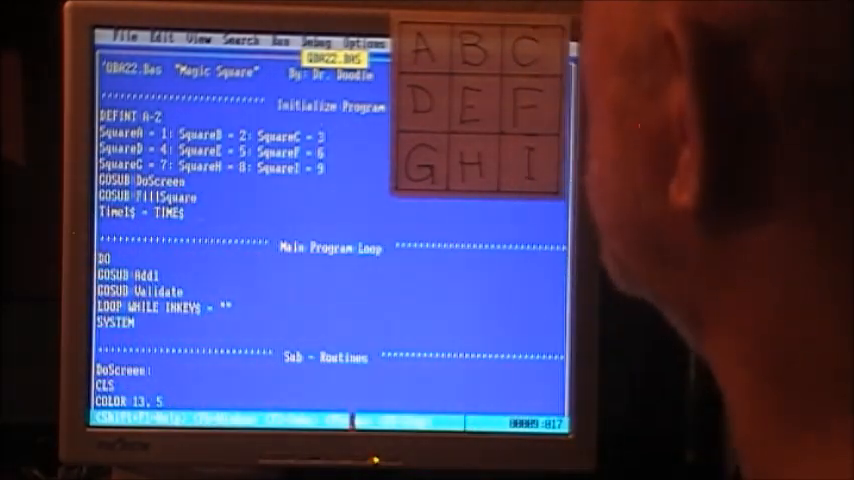
pyautogui.scroll(-3)
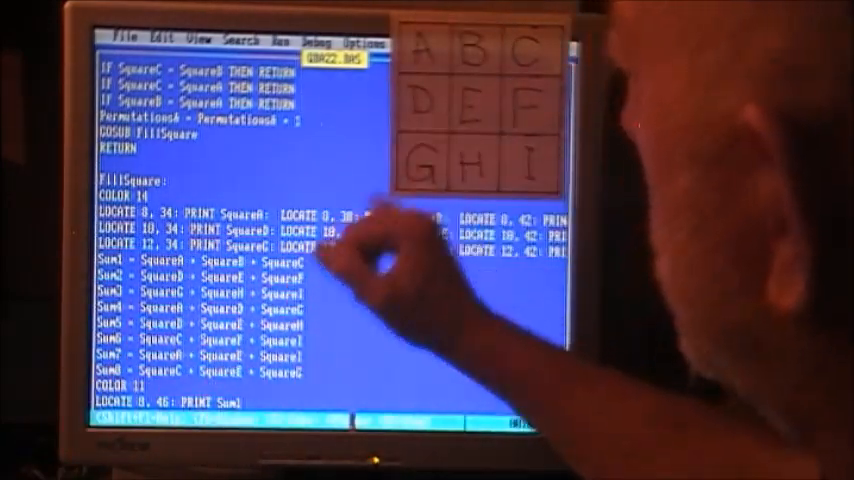
pyautogui.moveTo(300, 380)
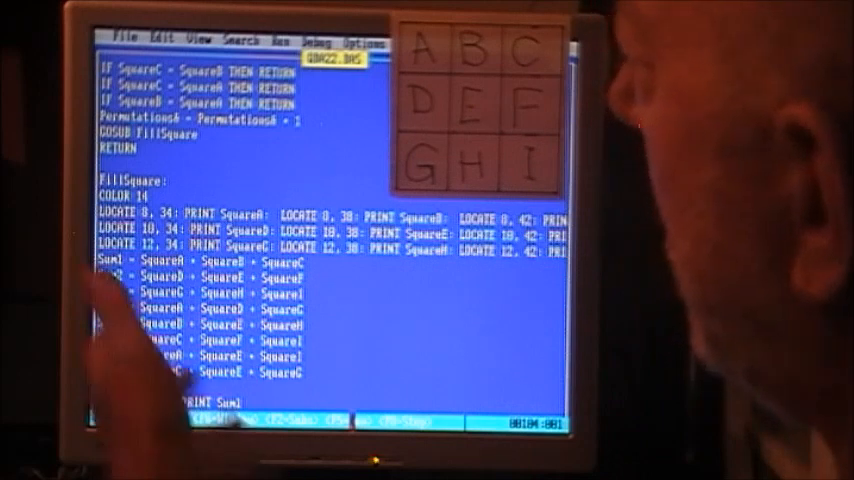
pyautogui.scroll(-3)
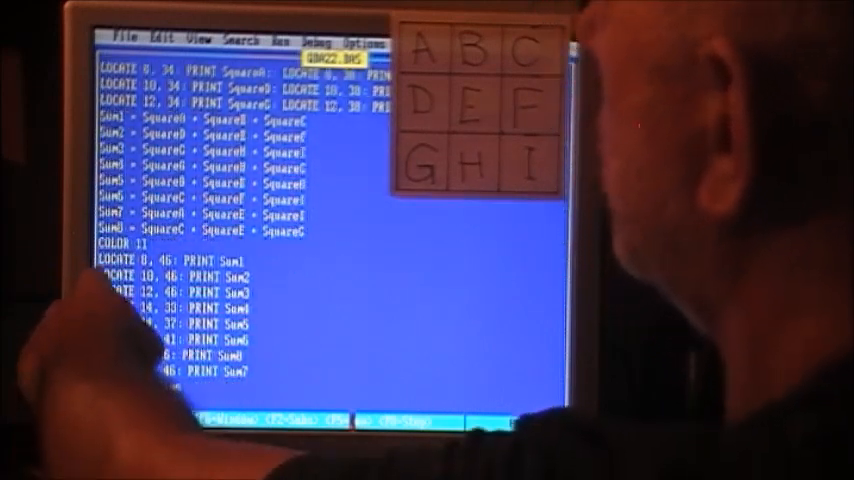
pyautogui.scroll(-3)
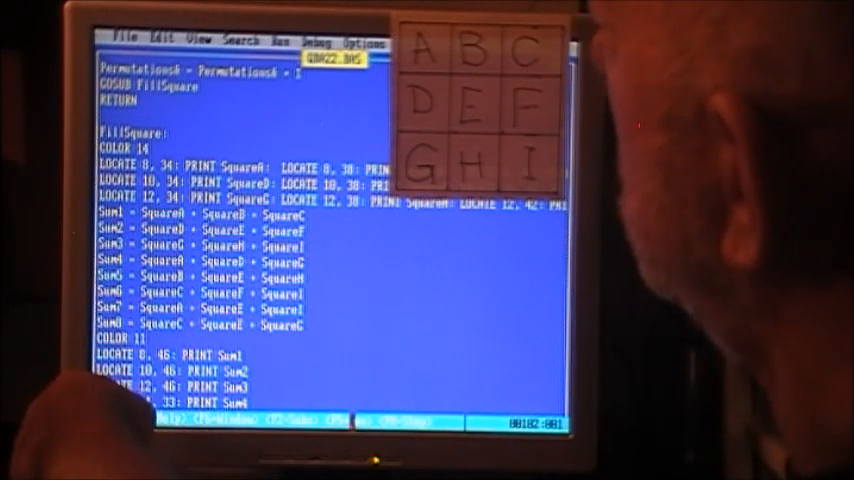
pyautogui.scroll(-3)
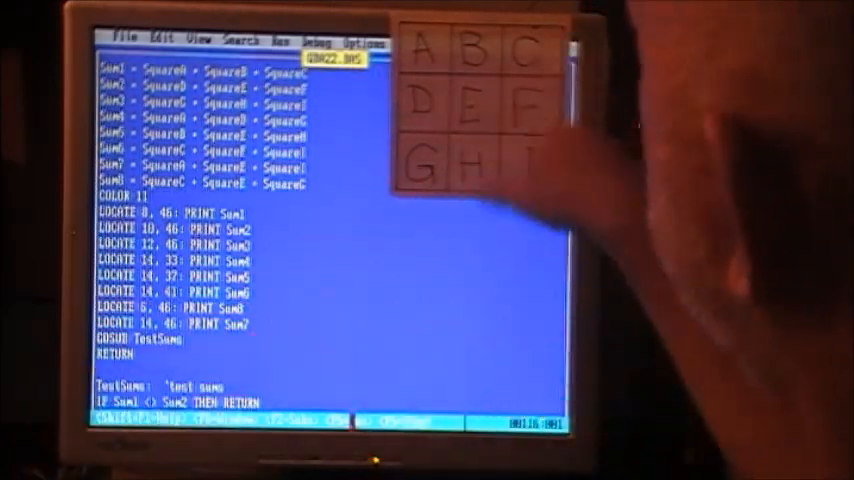
pyautogui.scroll(-3)
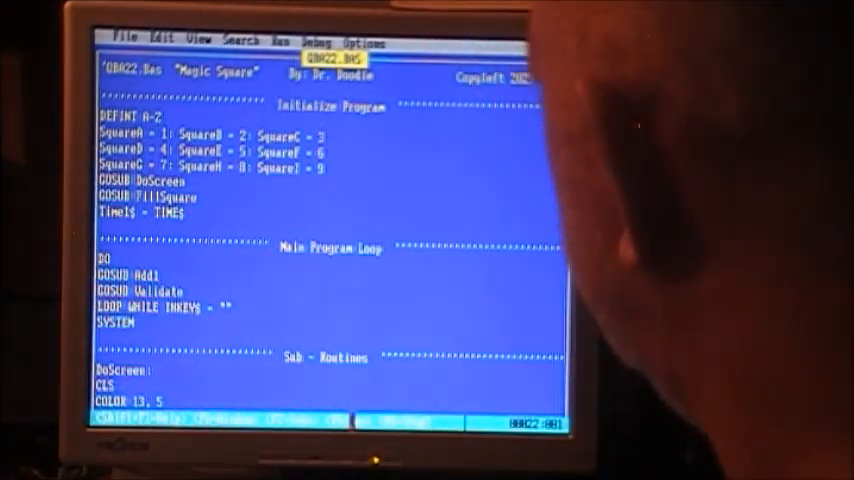
pyautogui.scroll(-3)
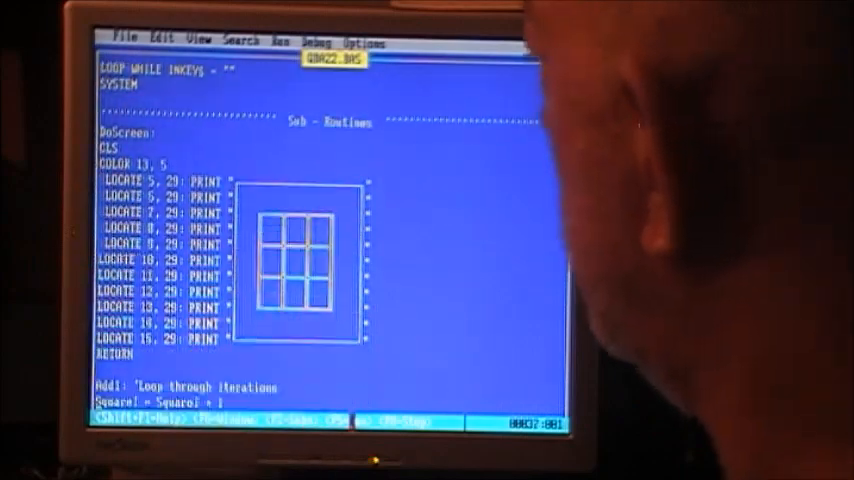
pyautogui.scroll(-3)
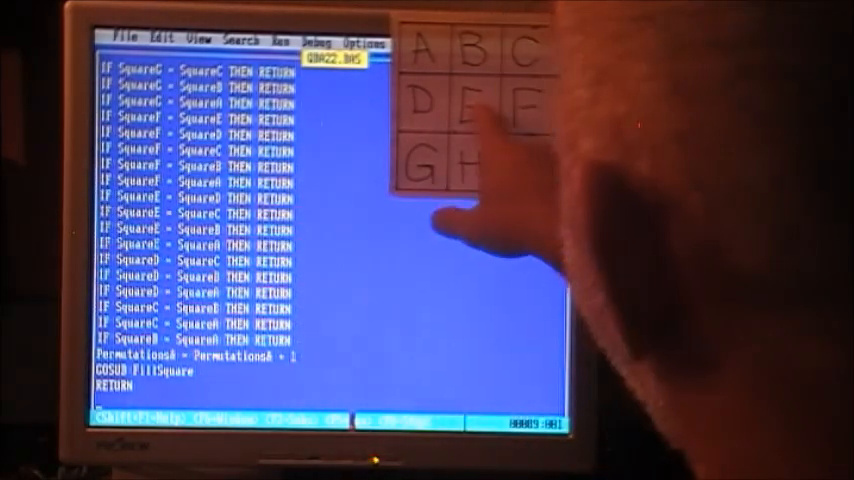
pyautogui.moveTo(520, 160)
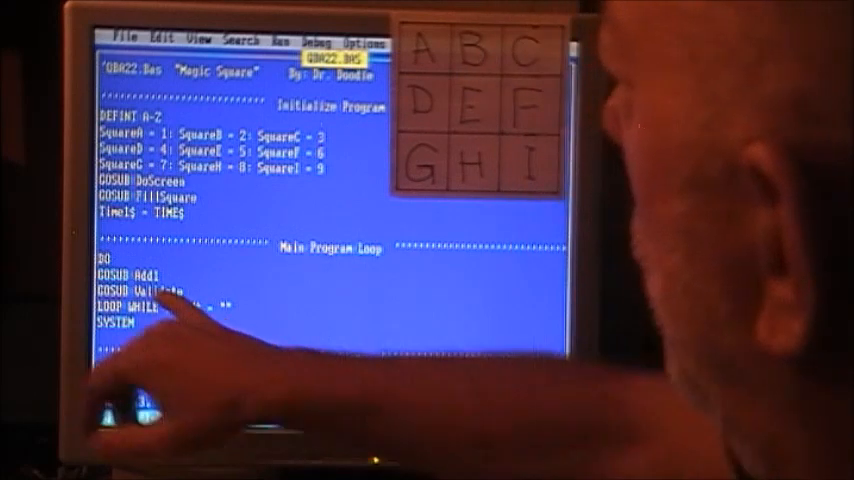
pyautogui.scroll(-3)
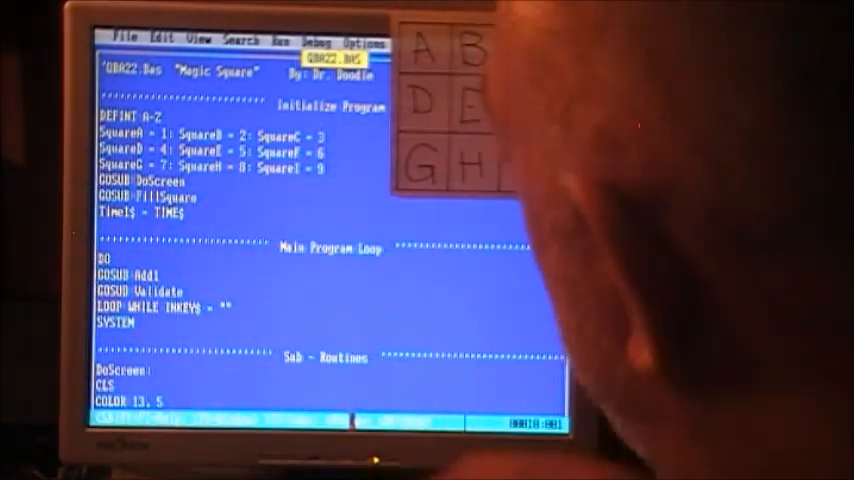
pyautogui.scroll(-3)
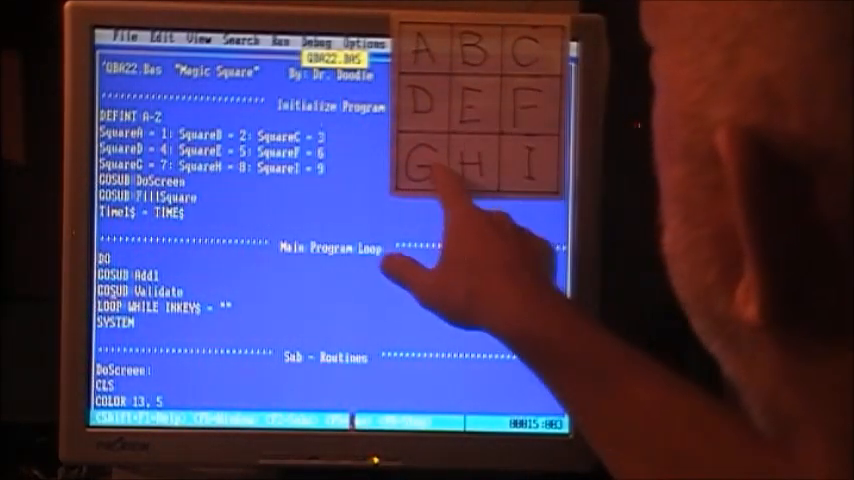
pyautogui.moveTo(450, 350)
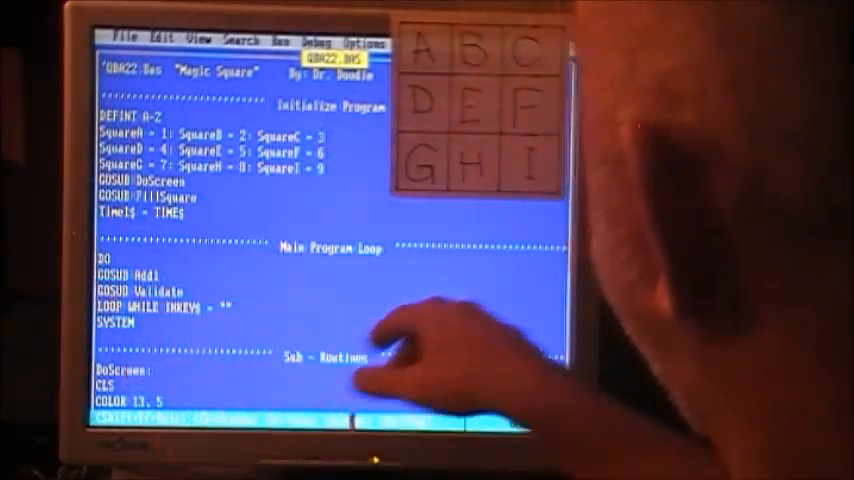